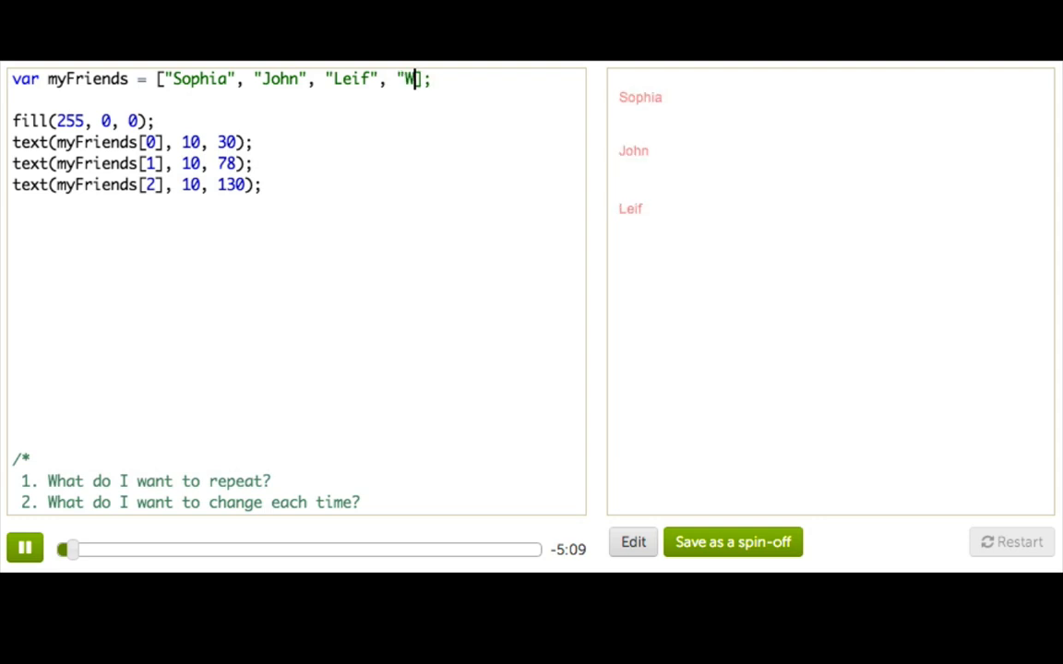
Append "Winston" to myFriends and draw him with a fourth text() line at y=182.
text(inston")
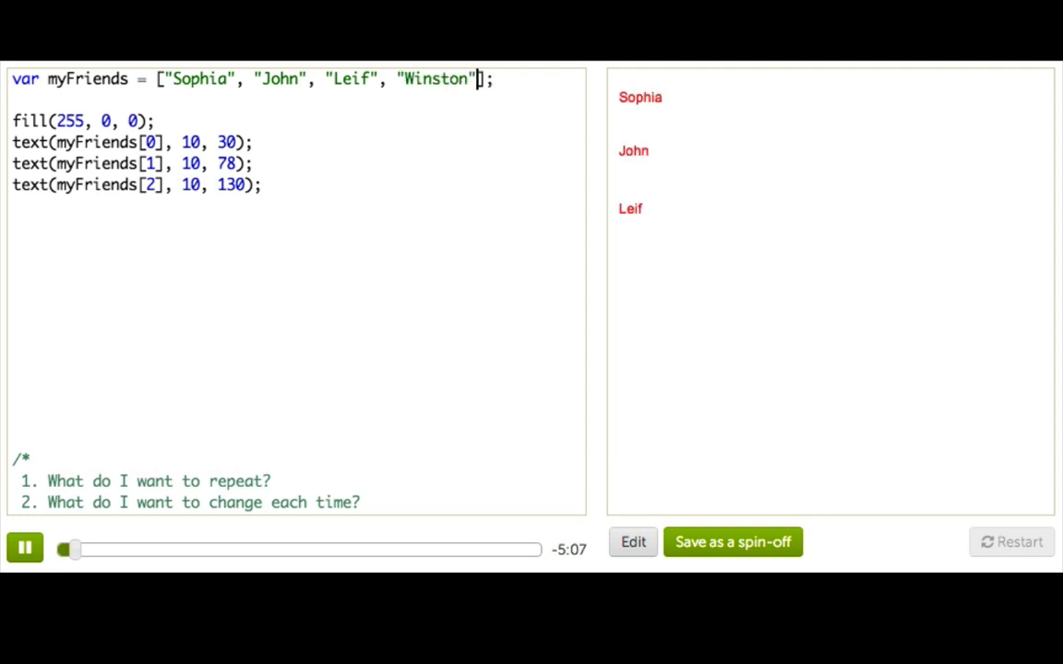
triple_click(136, 185)
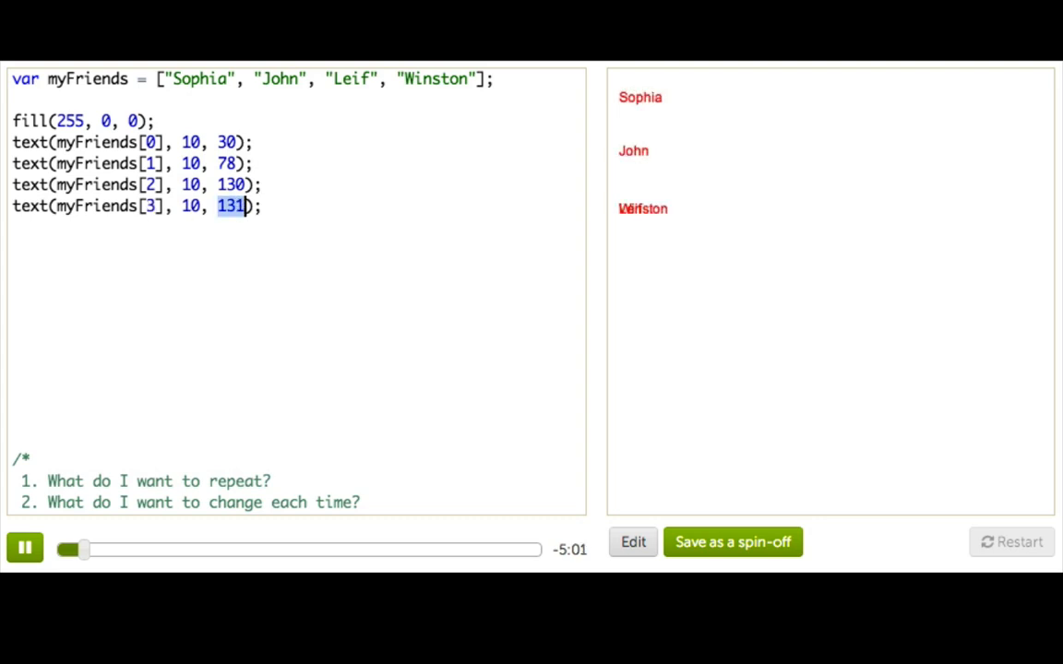
text(182)
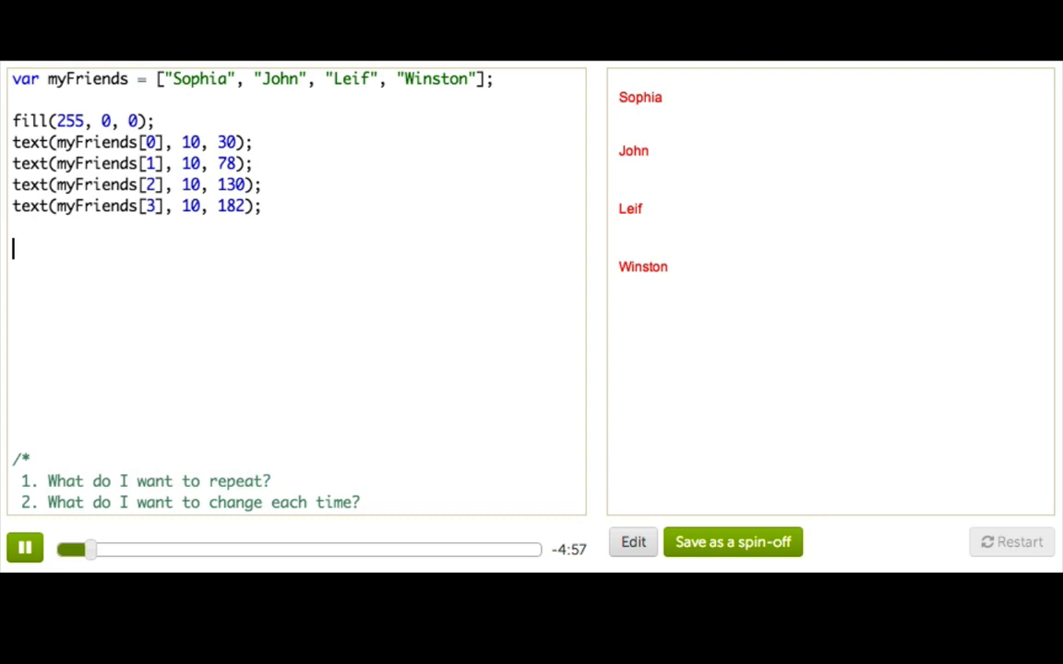
double_click(440, 80)
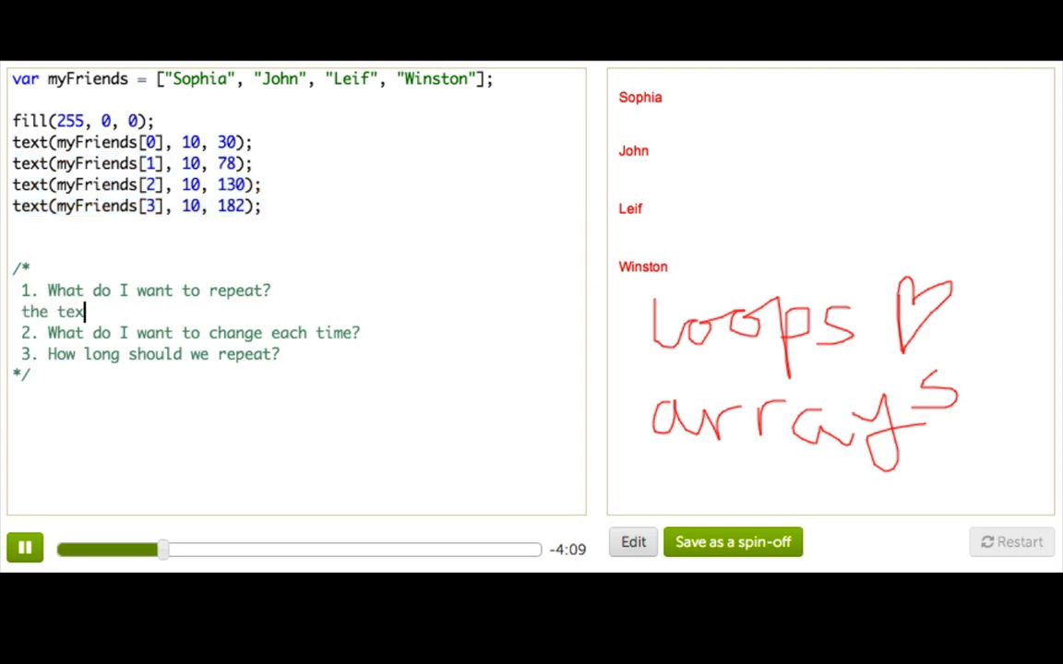
Answer the comment questions: the text() command; the friend num and the y position; until there are no more friends left.
text(() command)
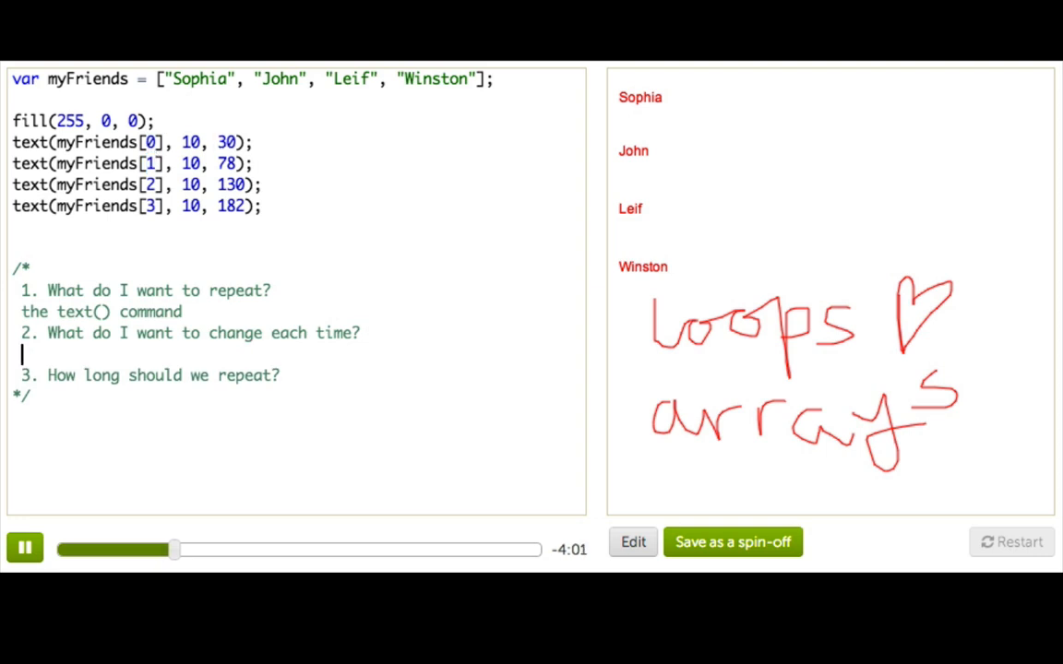
text(the fir)
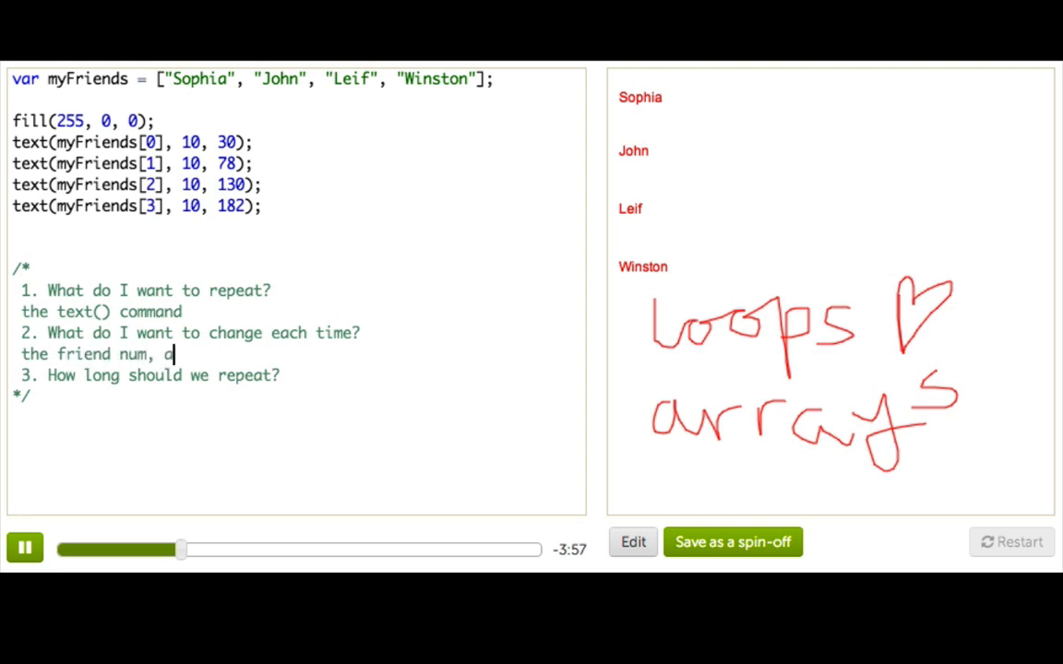
text(nd the y position)
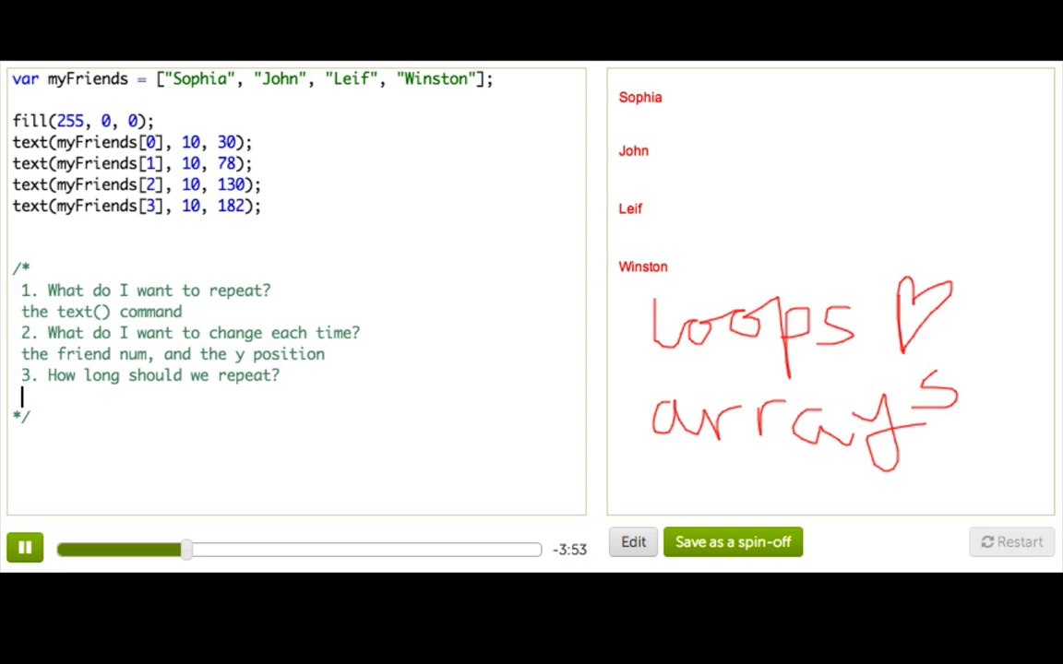
text(until there are no more friends)
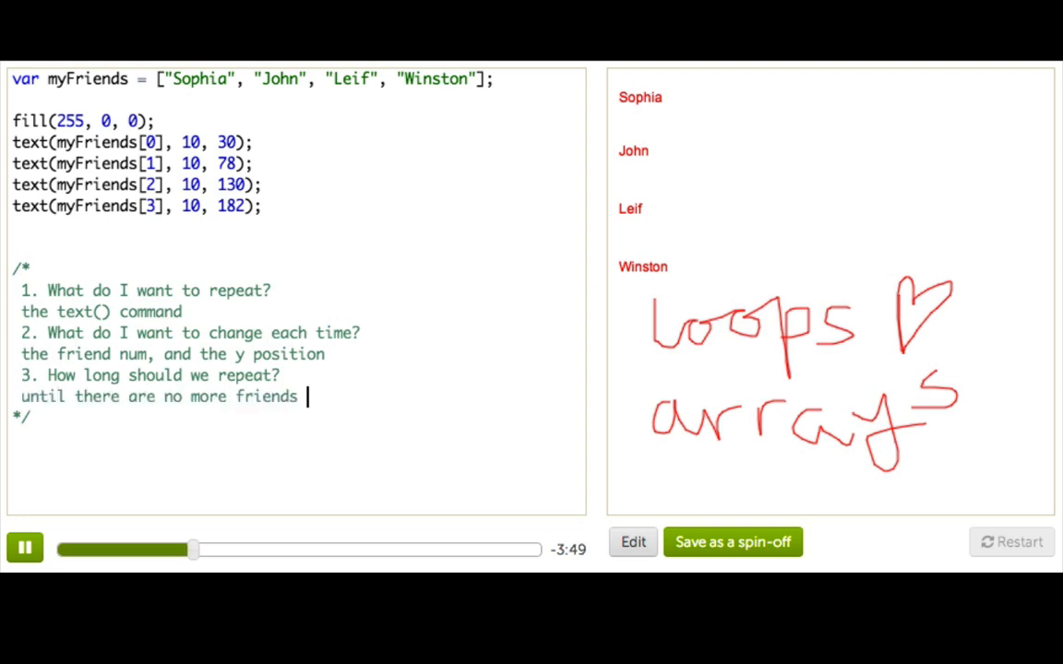
text(left)
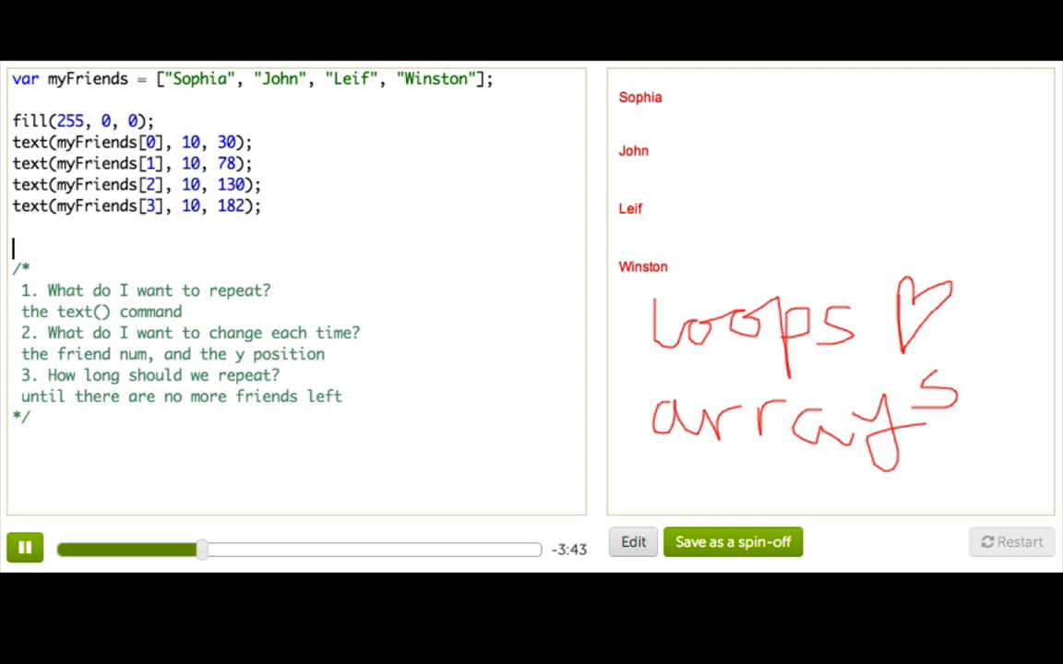
Declare var friendNum = 0 and start a while loop running while friendNum < myFriends.length.
text(var)
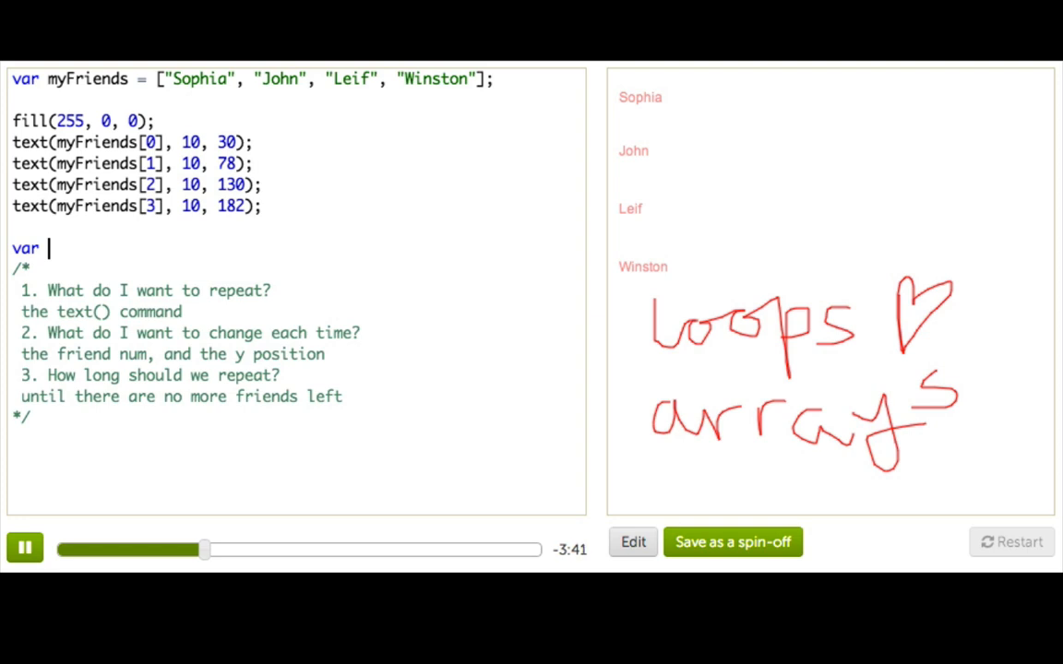
text(friendNum =)
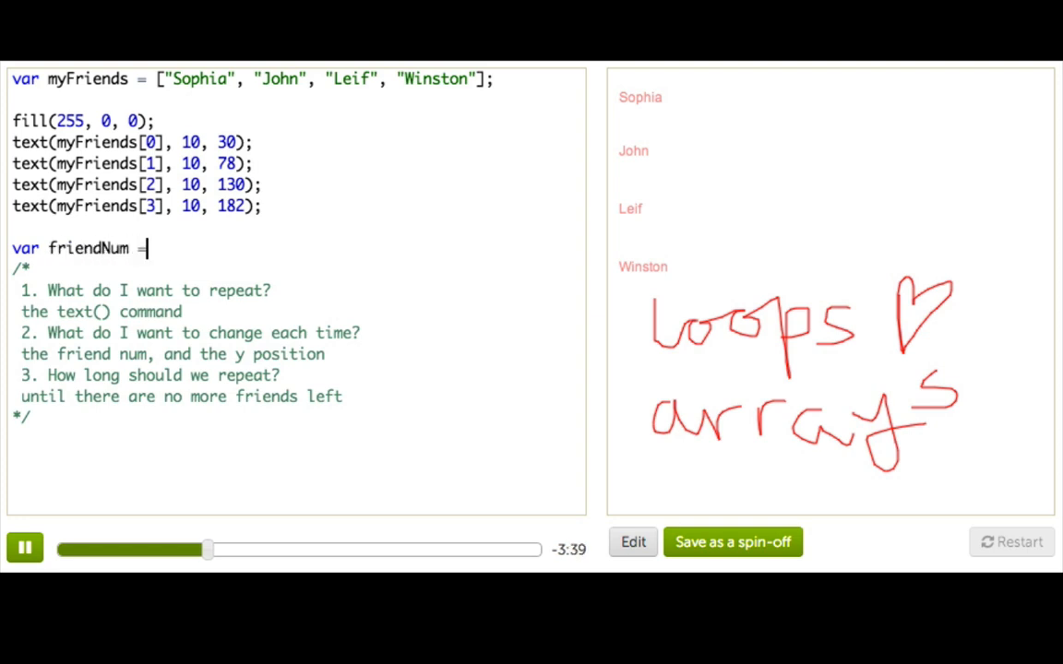
text(0;)
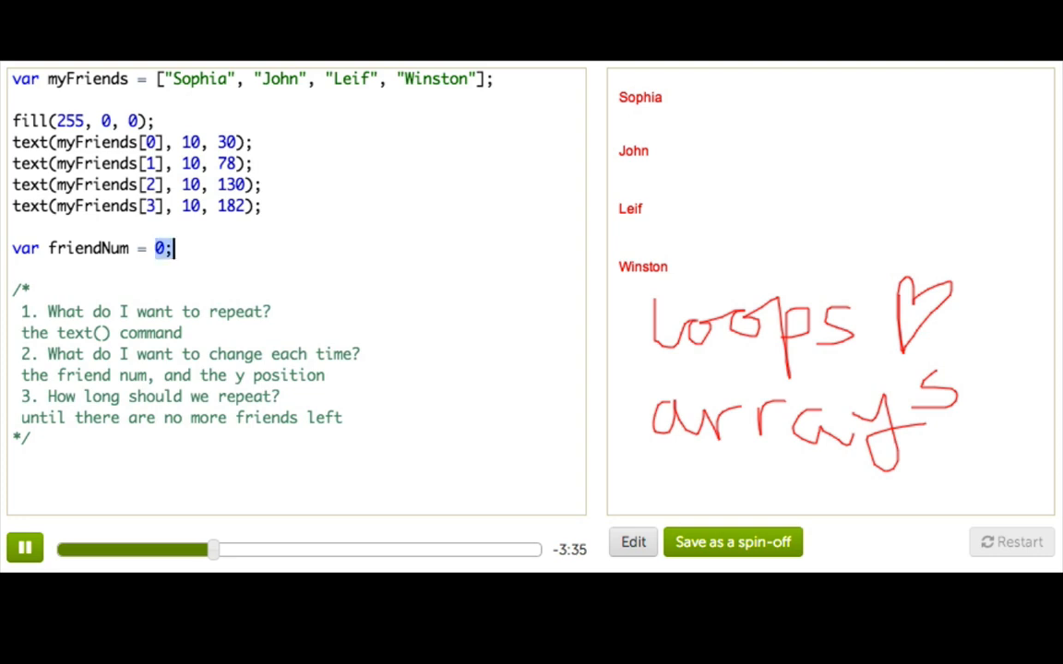
double_click(207, 80)
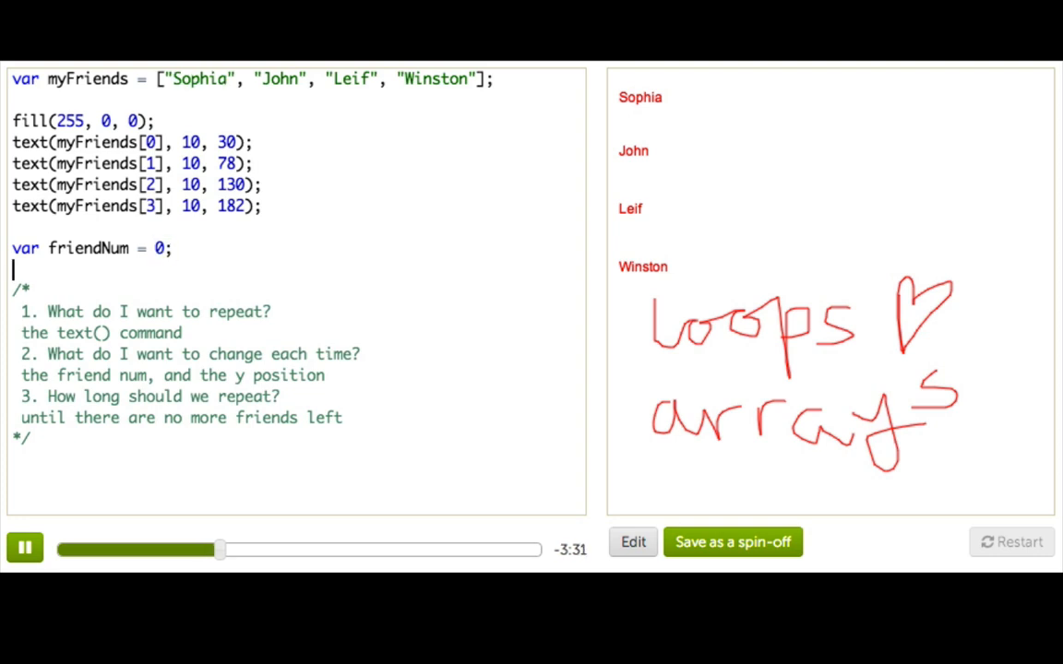
text(while(f)
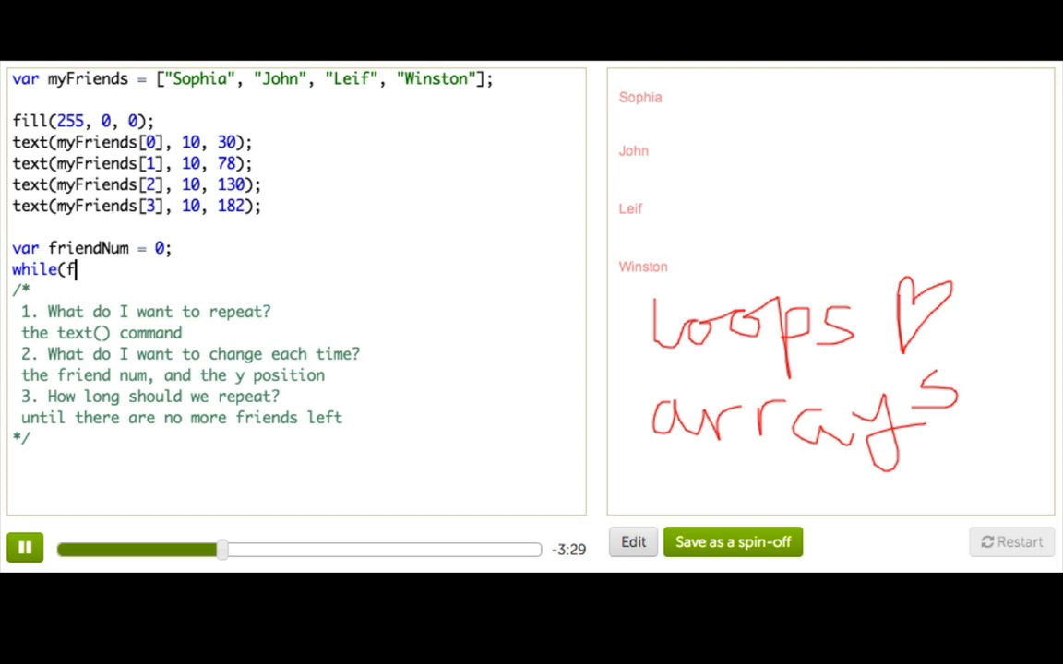
text(riendNum <)
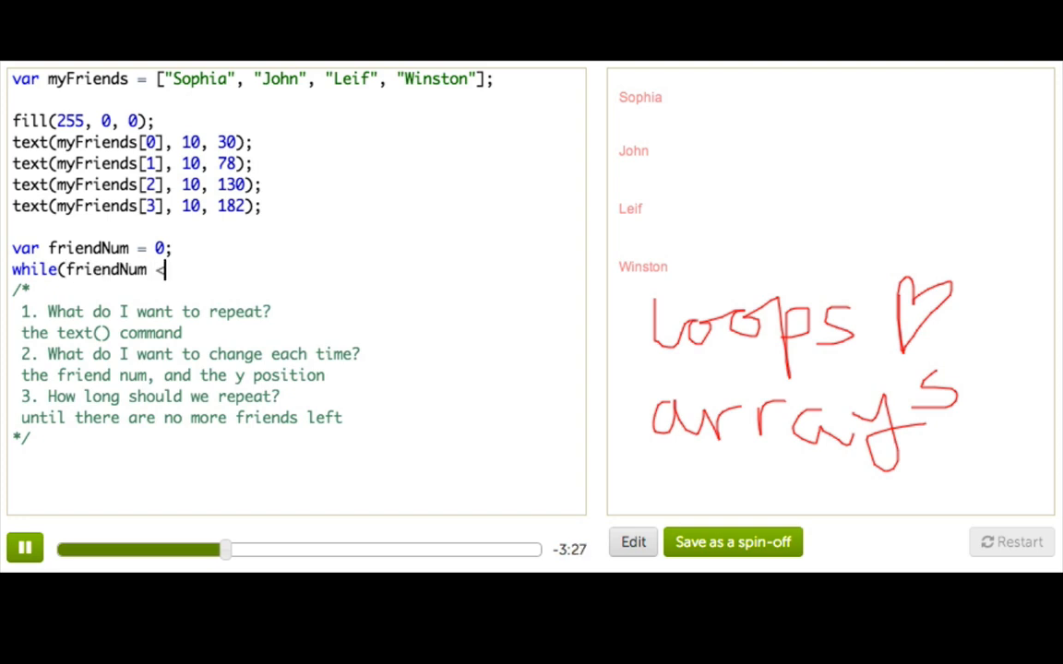
text(myFriends.length)
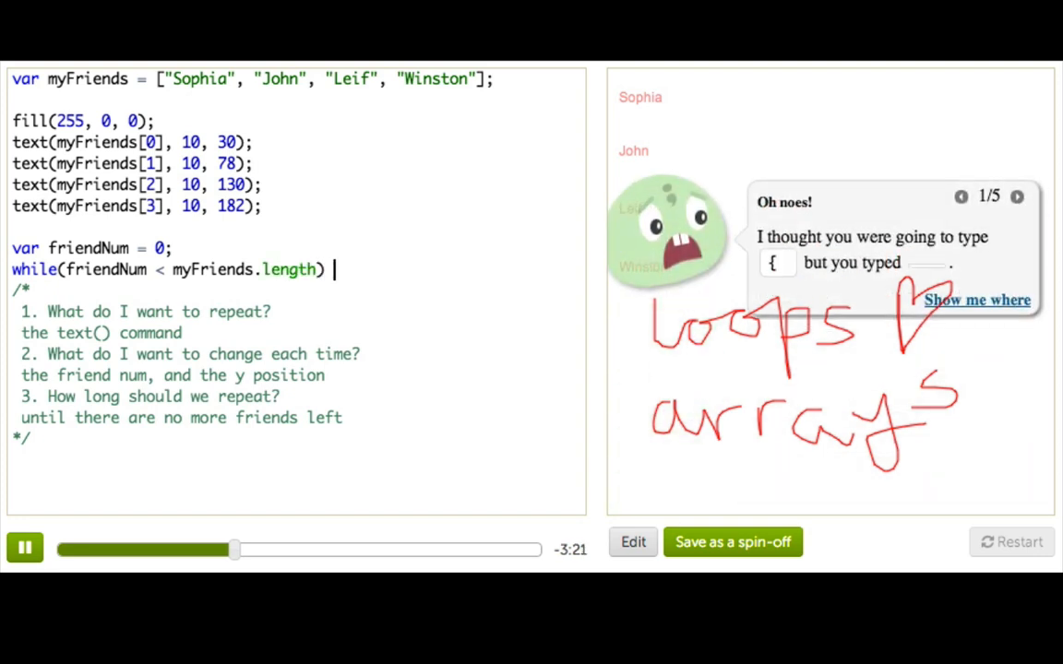
text({)
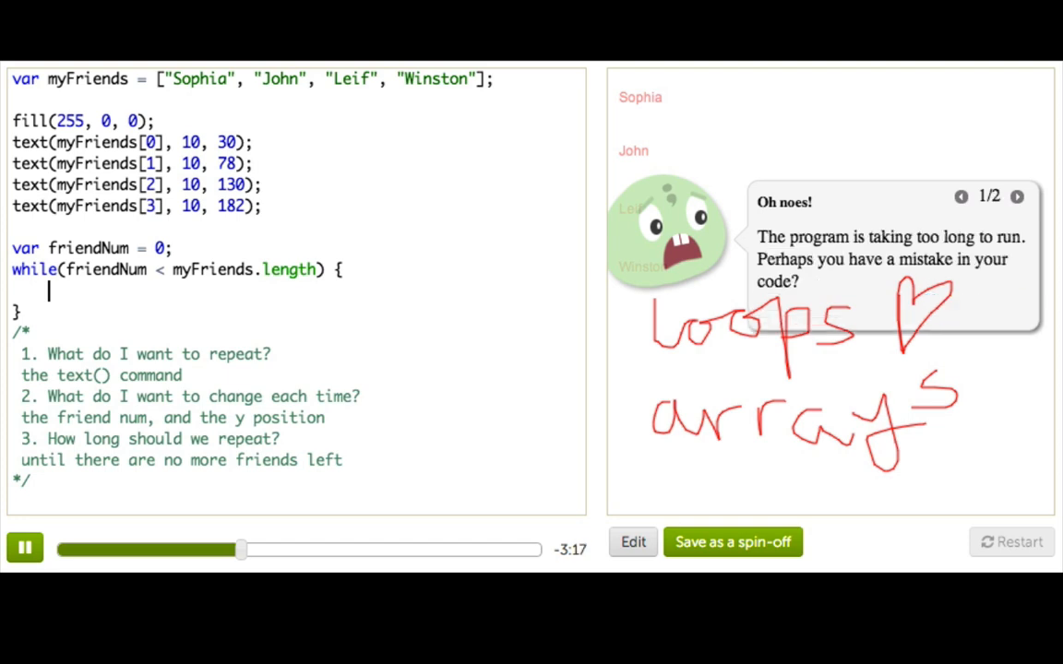
Inside the loop draw text(myFriends[friendNum], 10, 30) and increment friendNum++.
text(text()
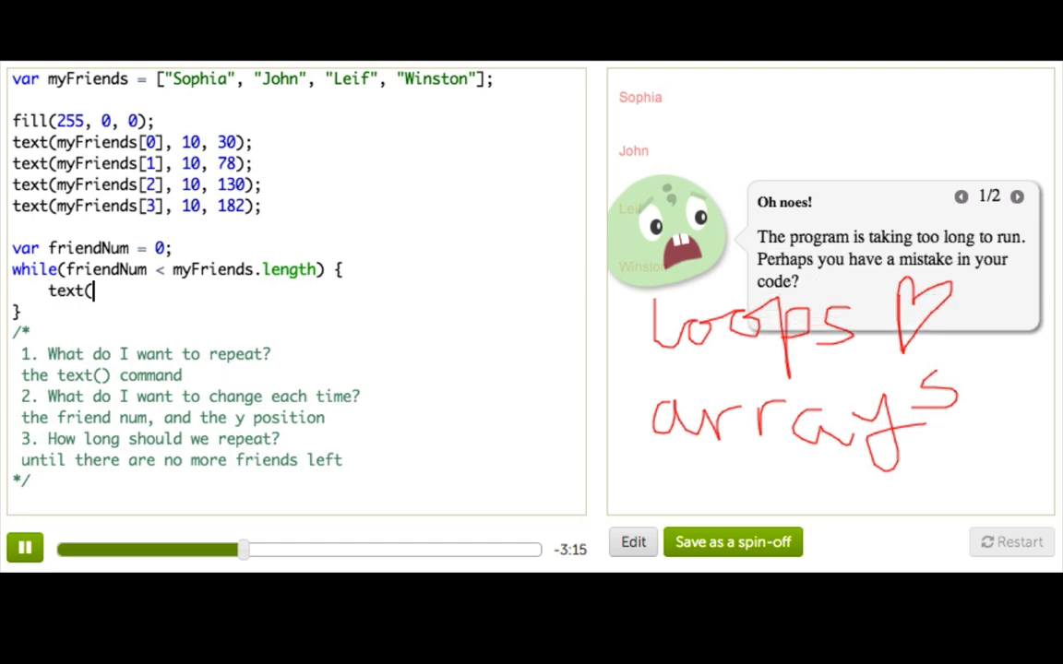
text(myF)
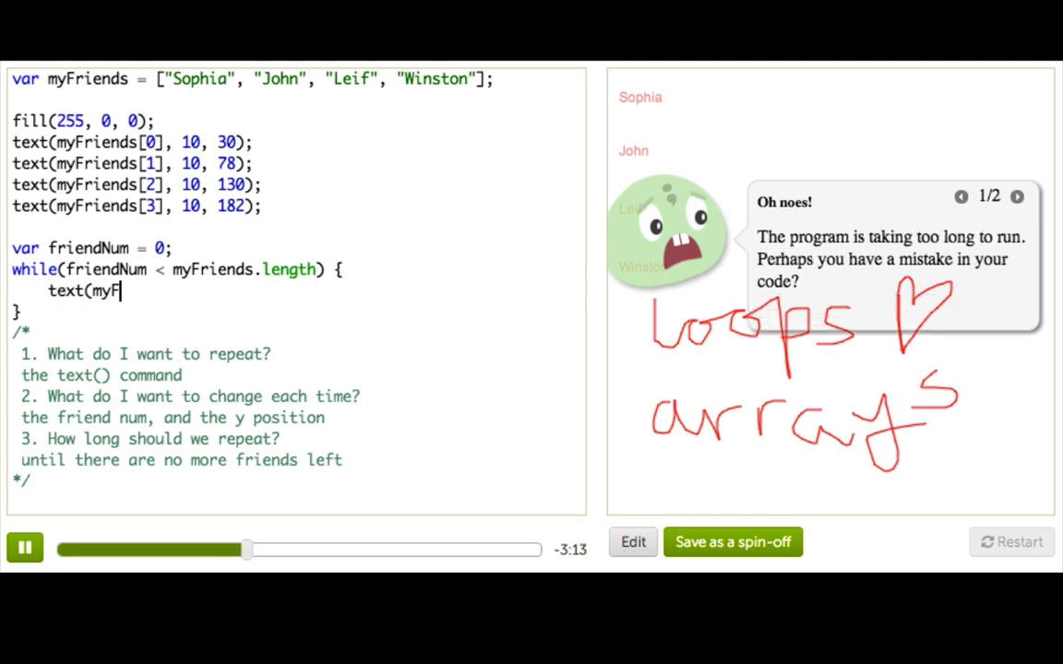
text(riends[)
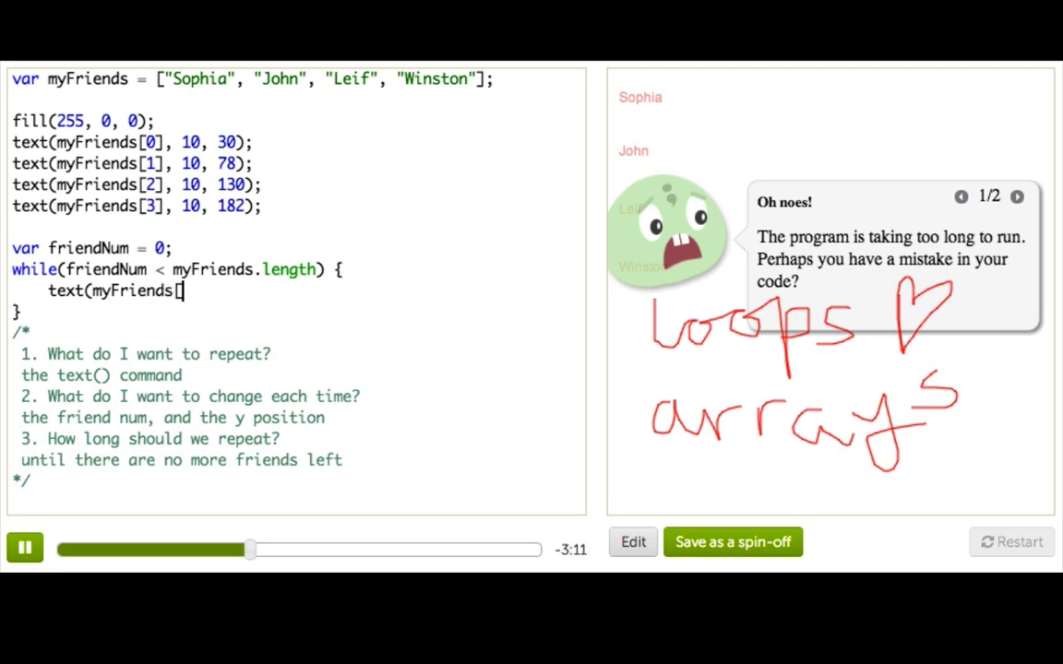
text(frie)
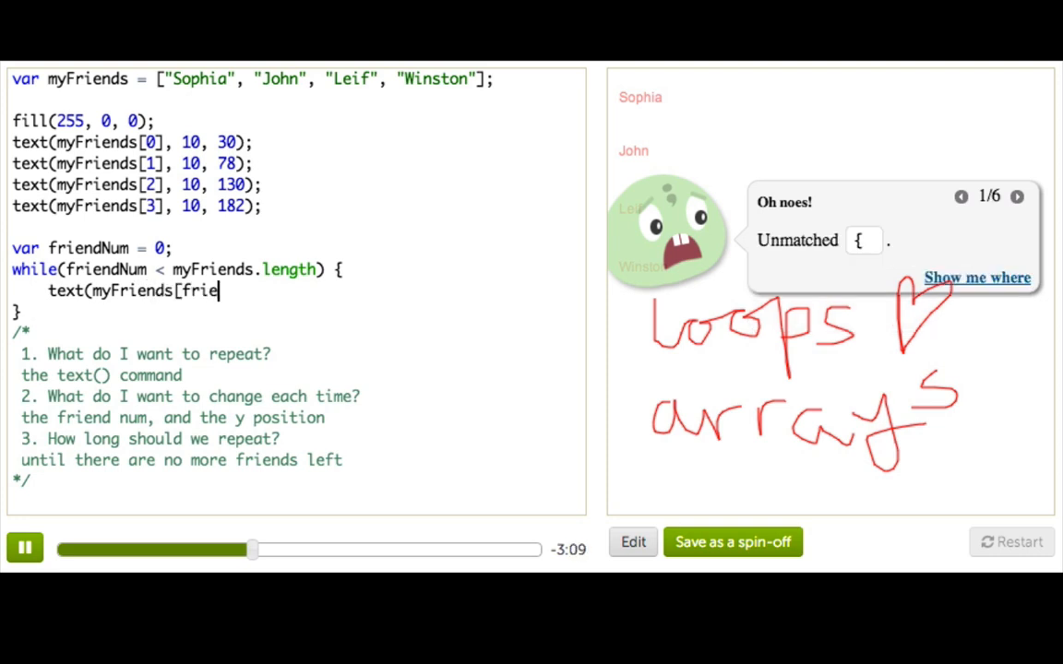
text(ndNum],)
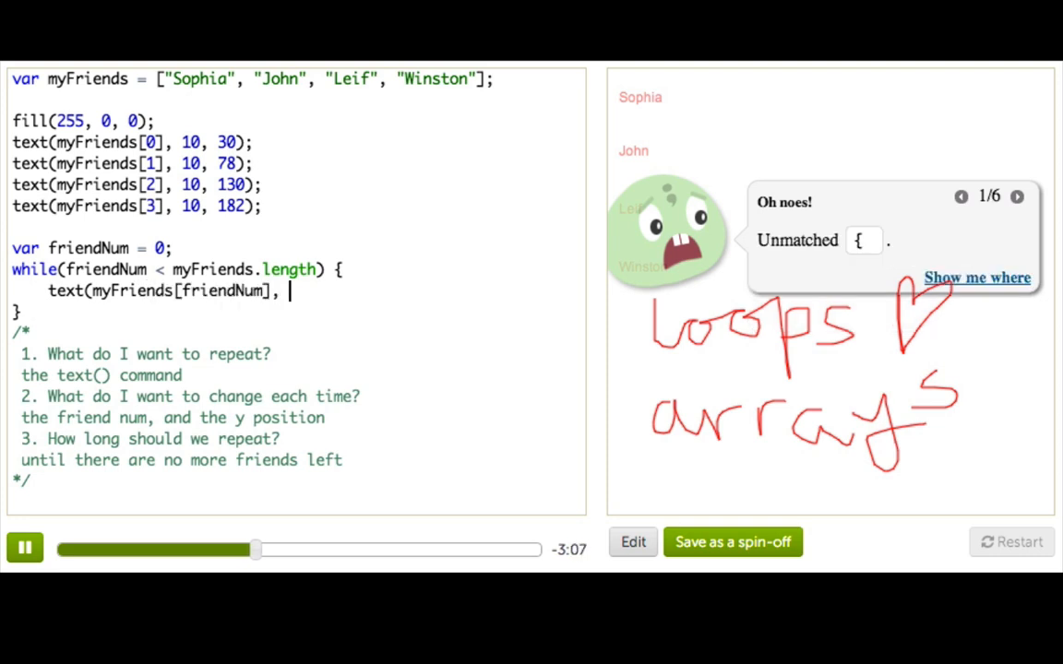
text(10, 30)
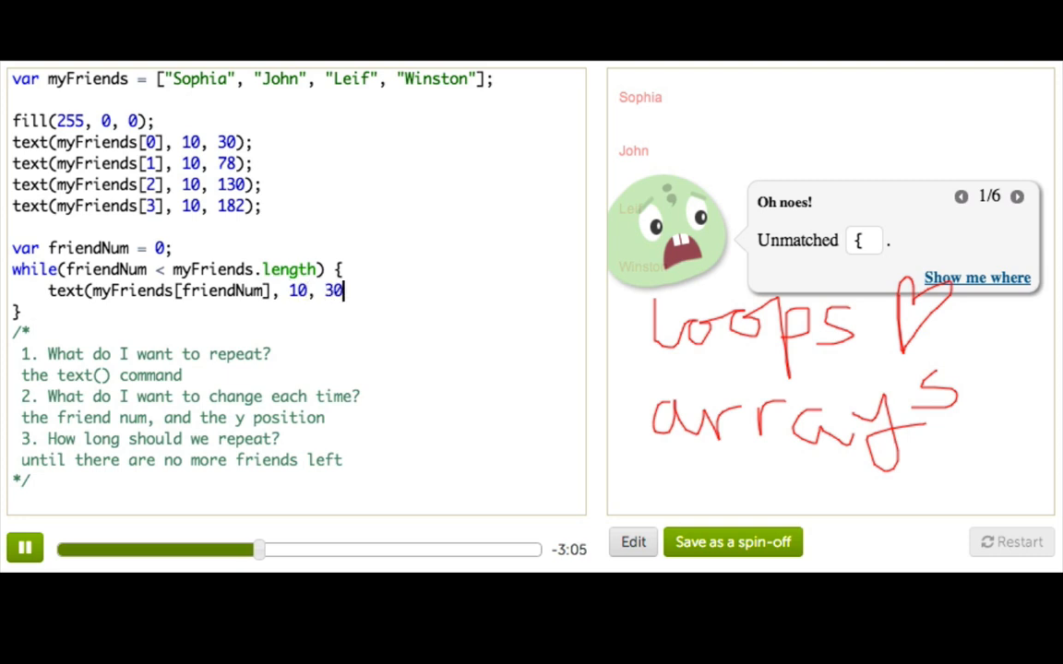
text();)
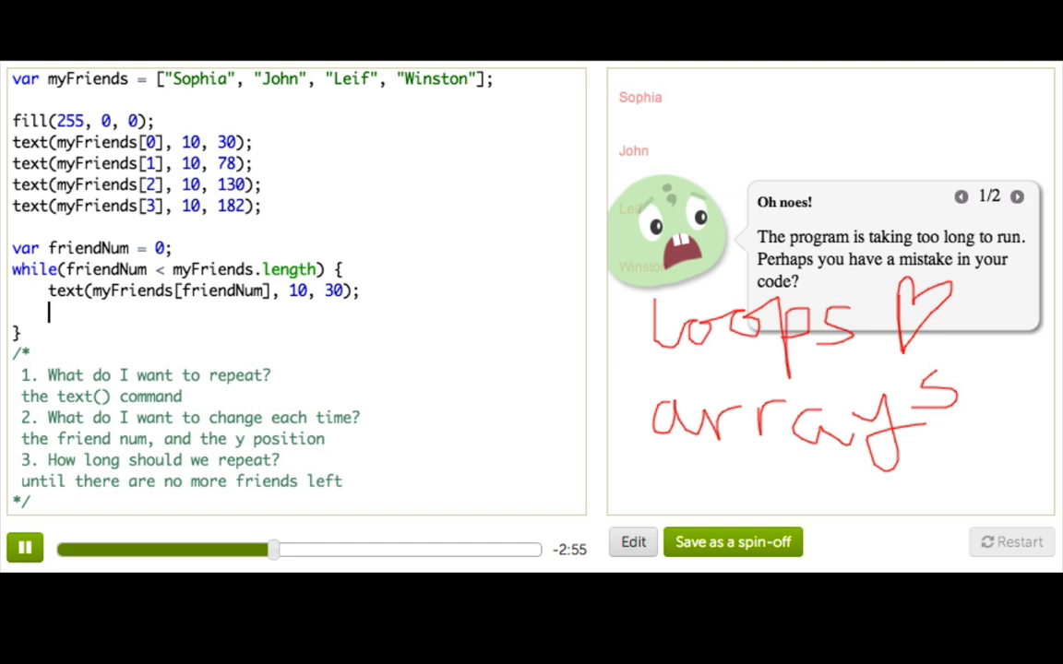
text(friendNum)
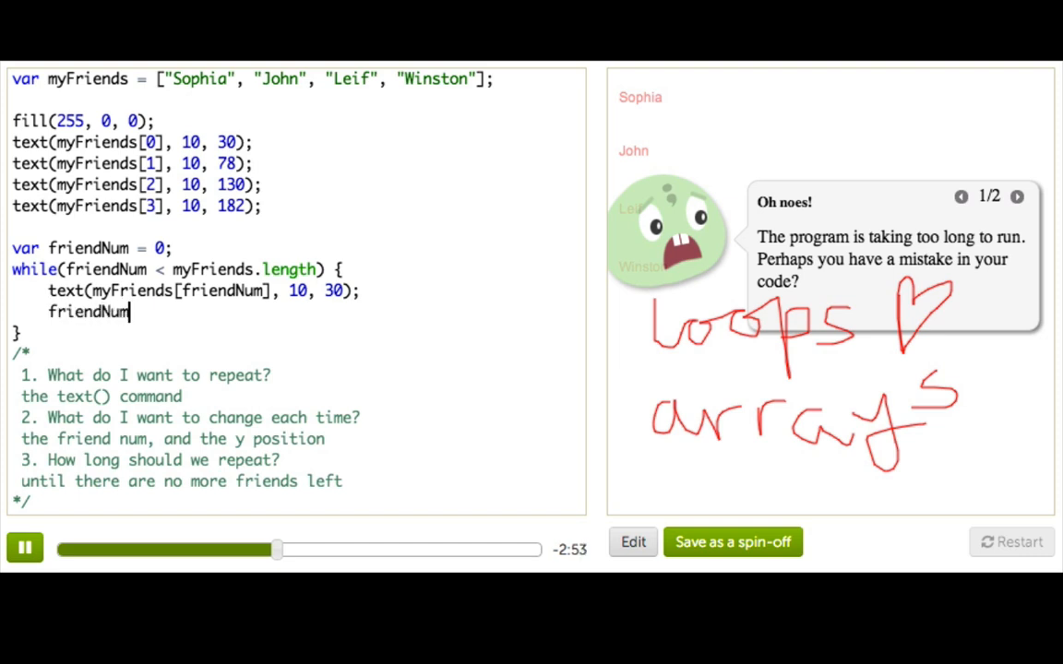
text(++;)
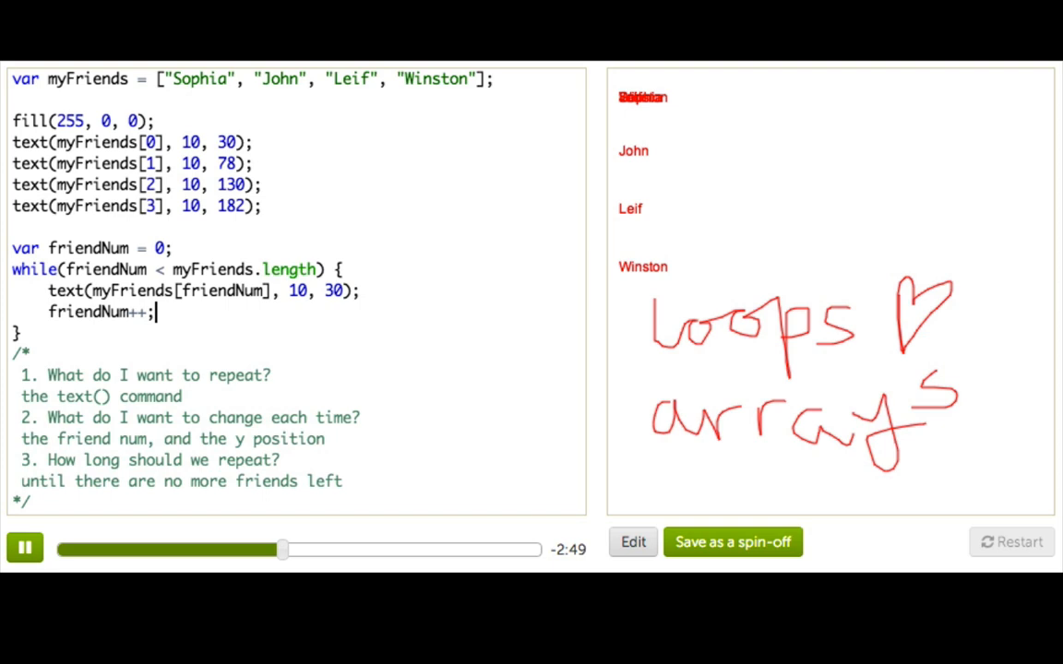
text(//)
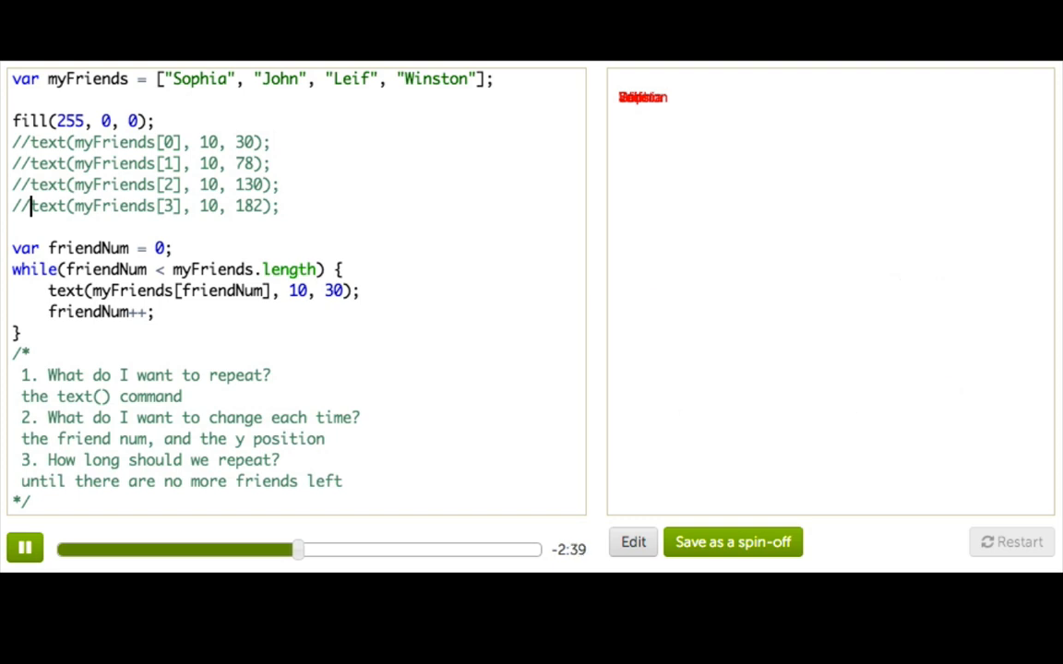
Change the loop's y value from 30 to 30+friendNum*30 so each name sits 30 pixels lower.
double_click(332, 292)
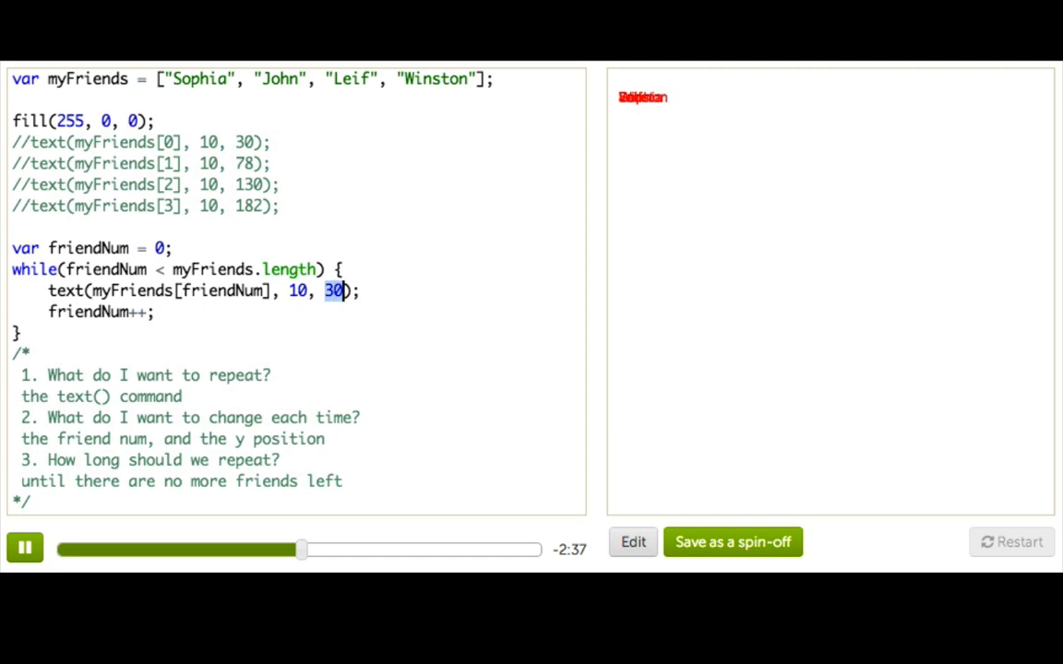
text(friendNum*)
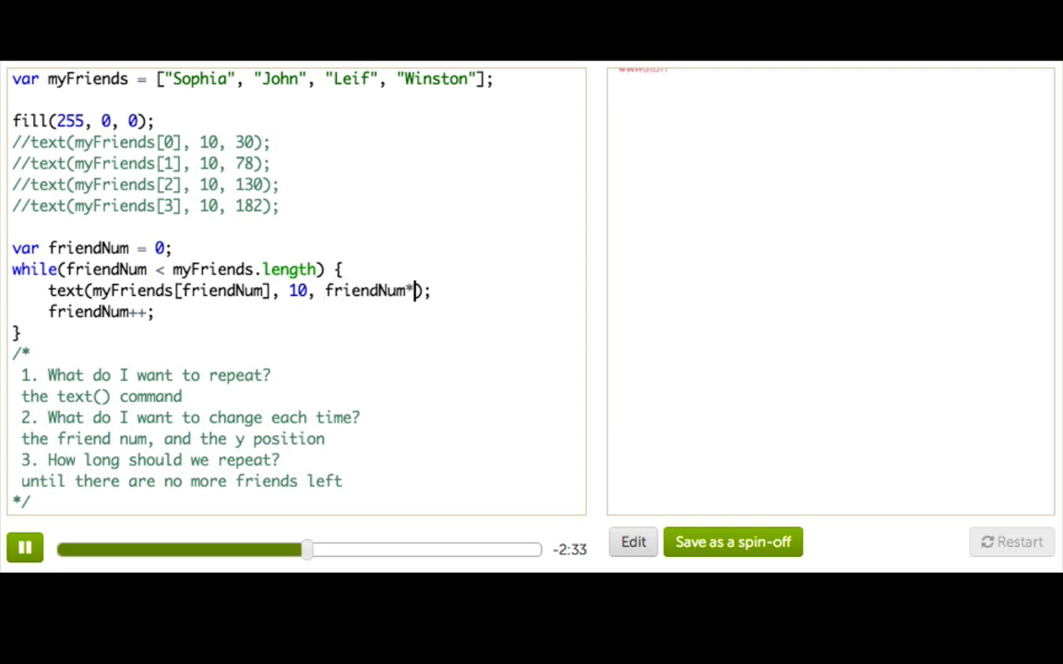
text(30)
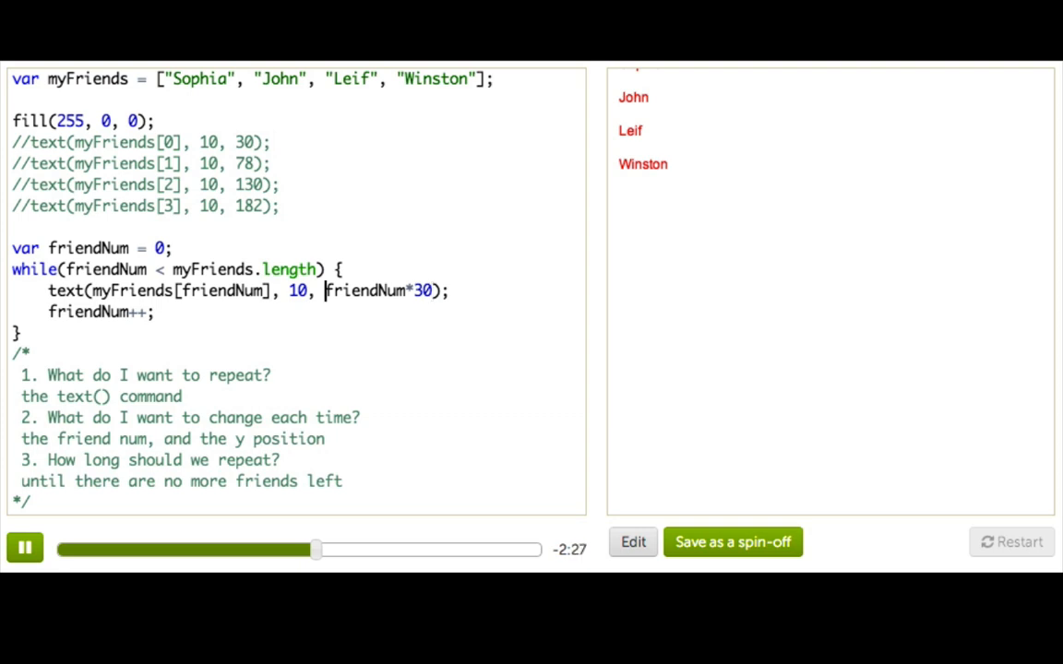
text(3)
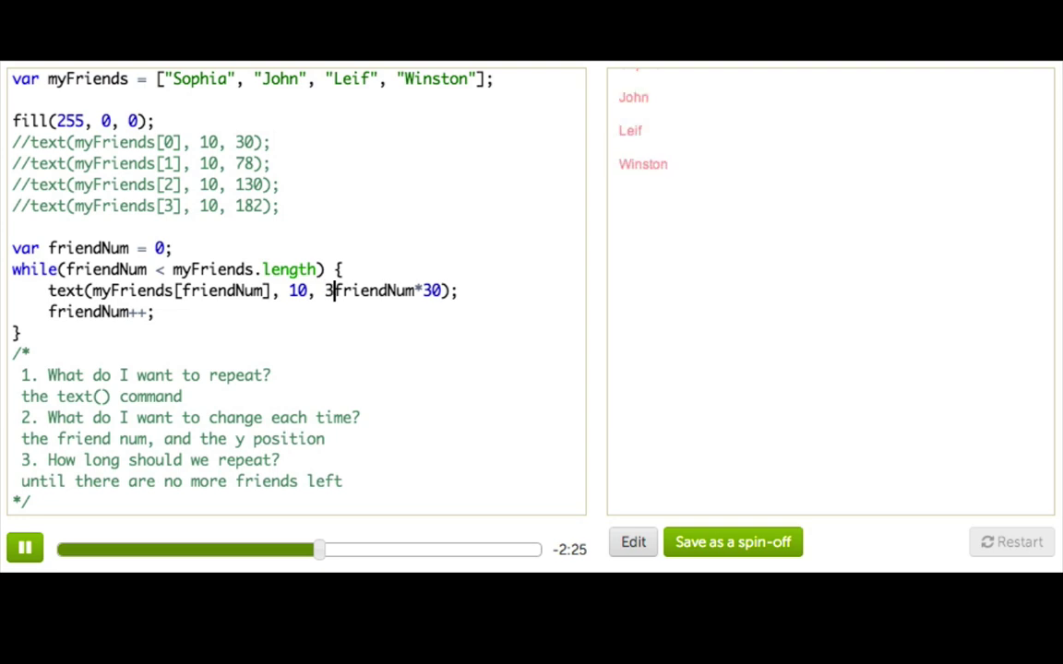
text(0+)
click(255, 80)
text(, "OhNoes Guy", "Sal")
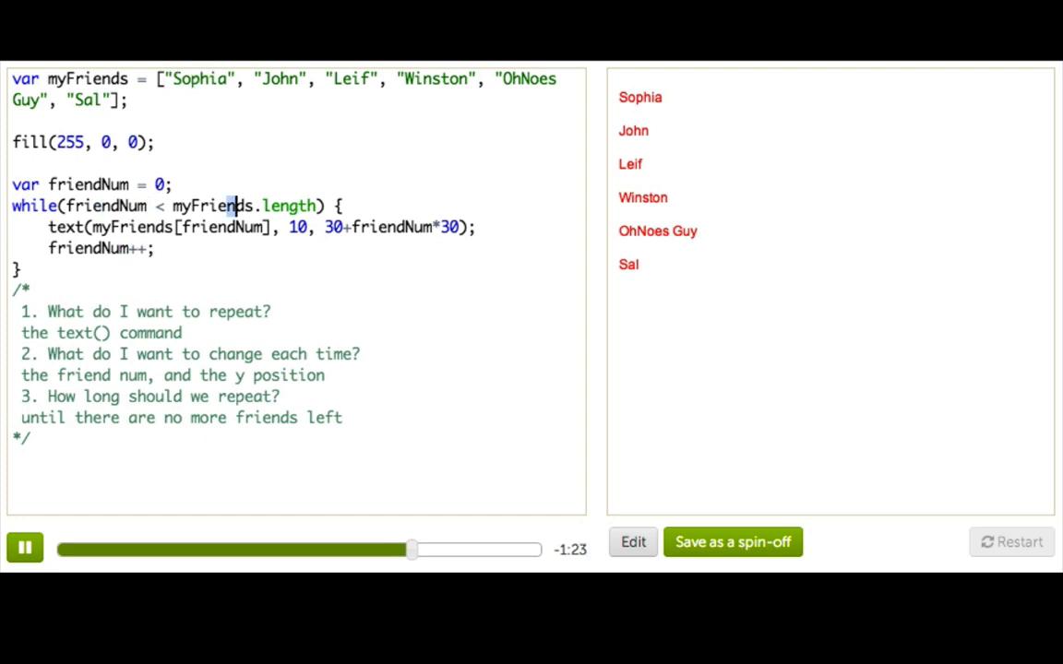
Select and delete the planning comment block, leaving the array, fill and while loop.
drag(237, 207, 291, 207)
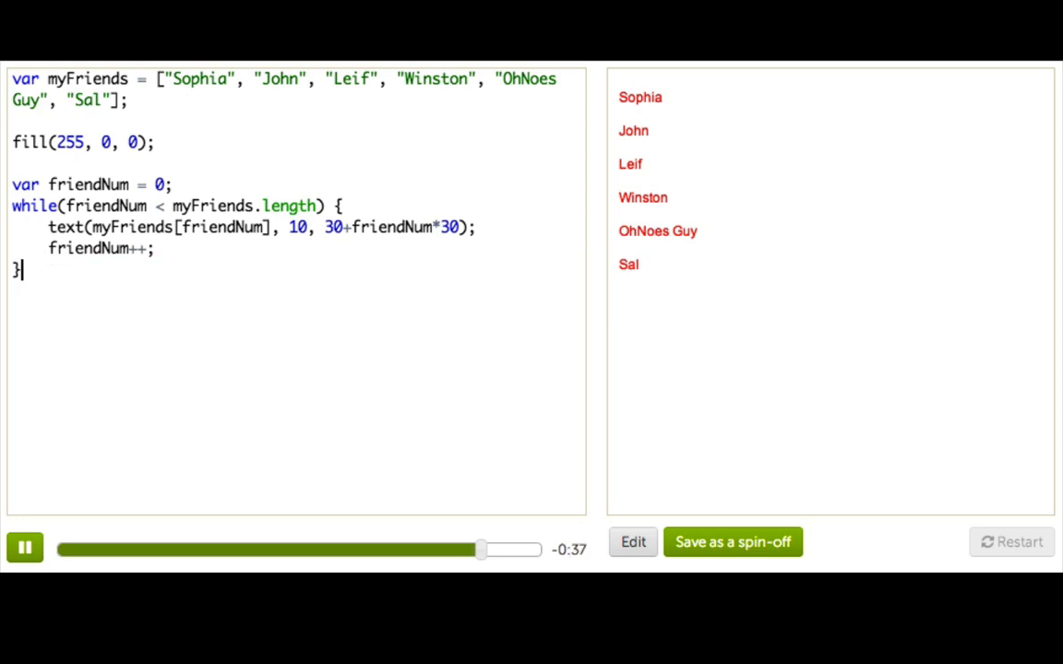
Write for(var friendNum = 0; friendNum < myFriends.length; friendNum++) { } with an empty body.
text(fo)
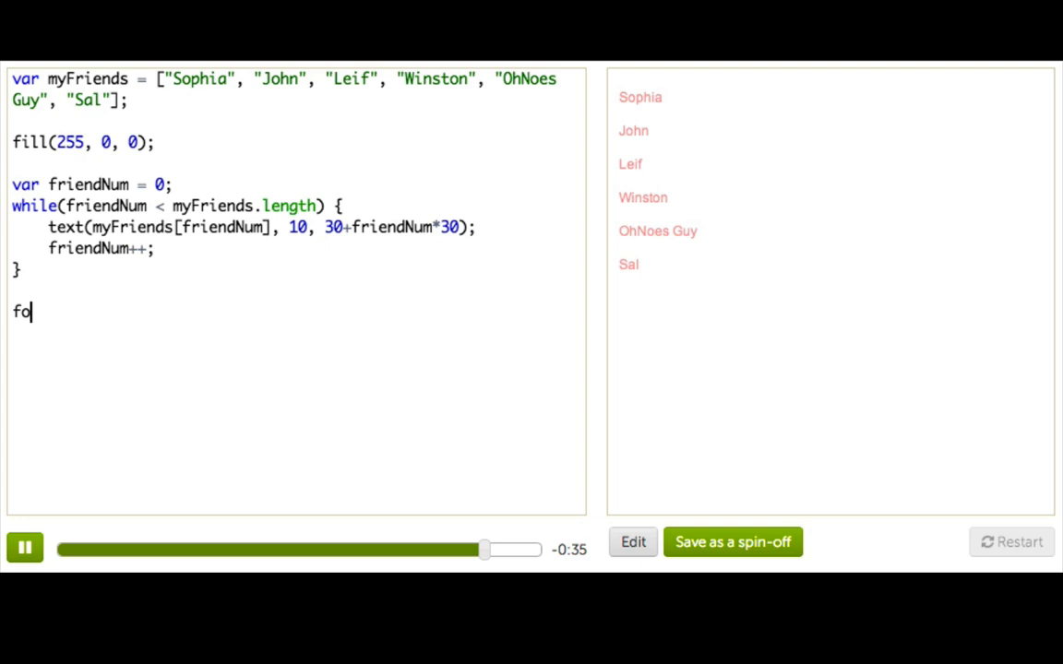
text(r()
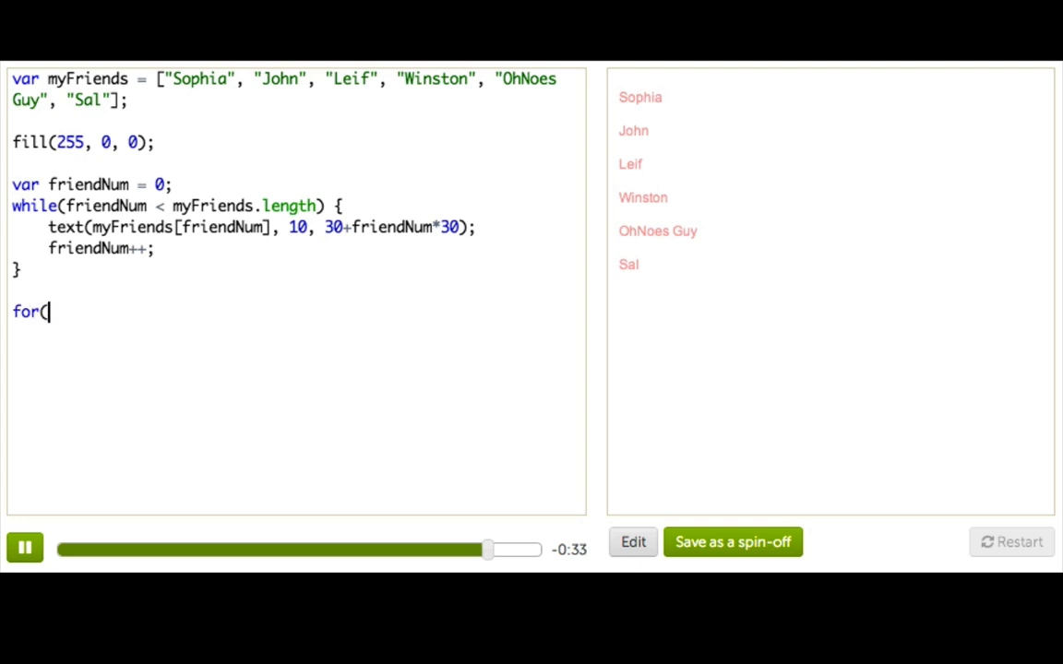
text(var fi)
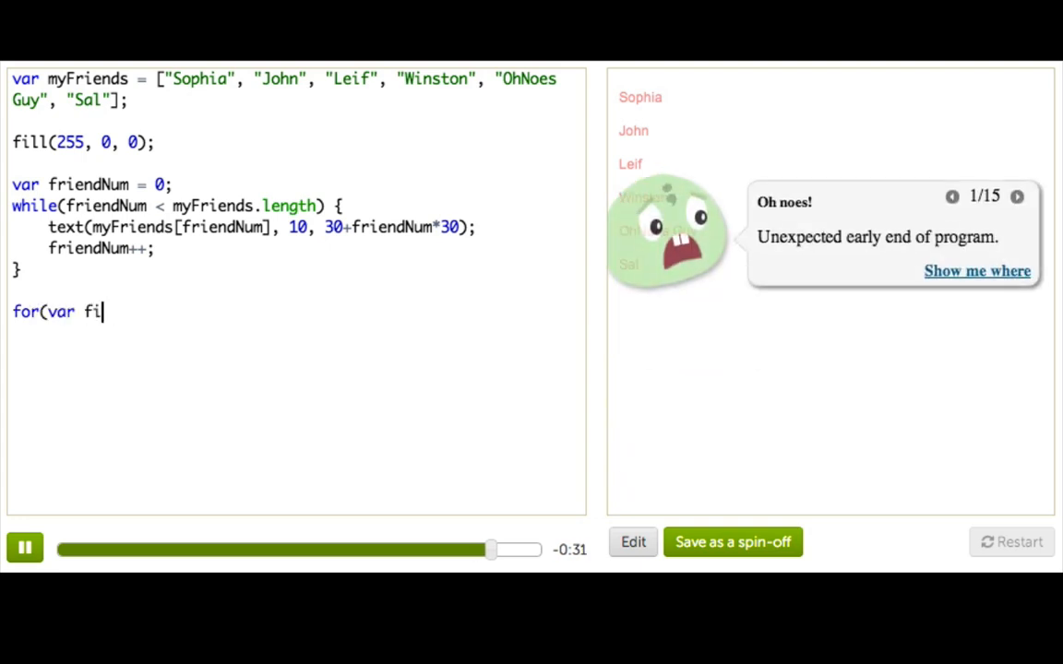
text(riendNum = 0;)
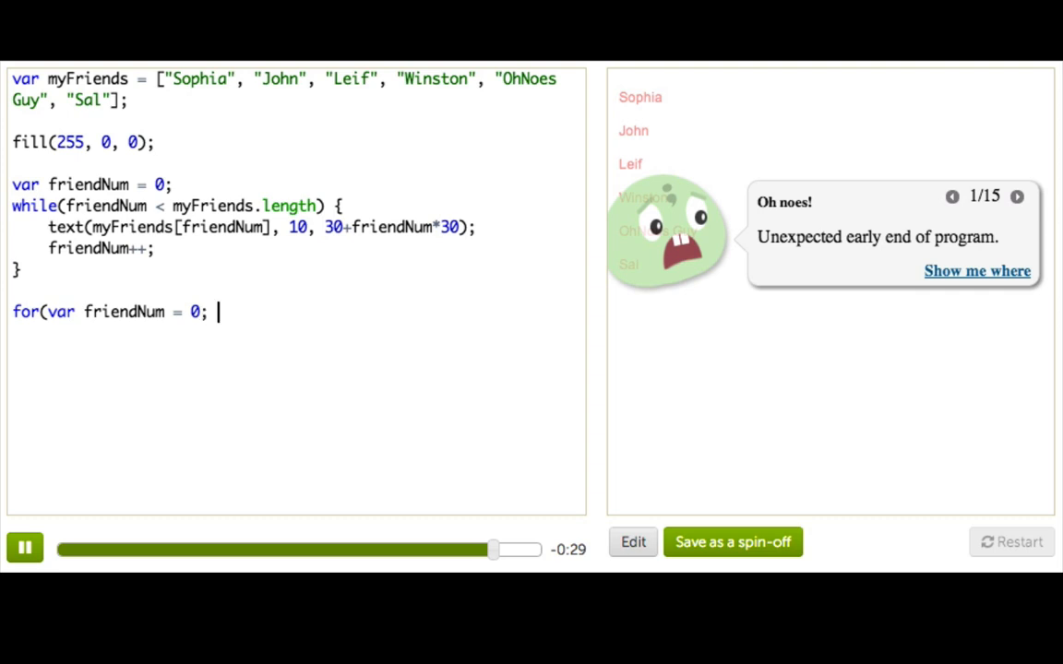
text(friendNum)
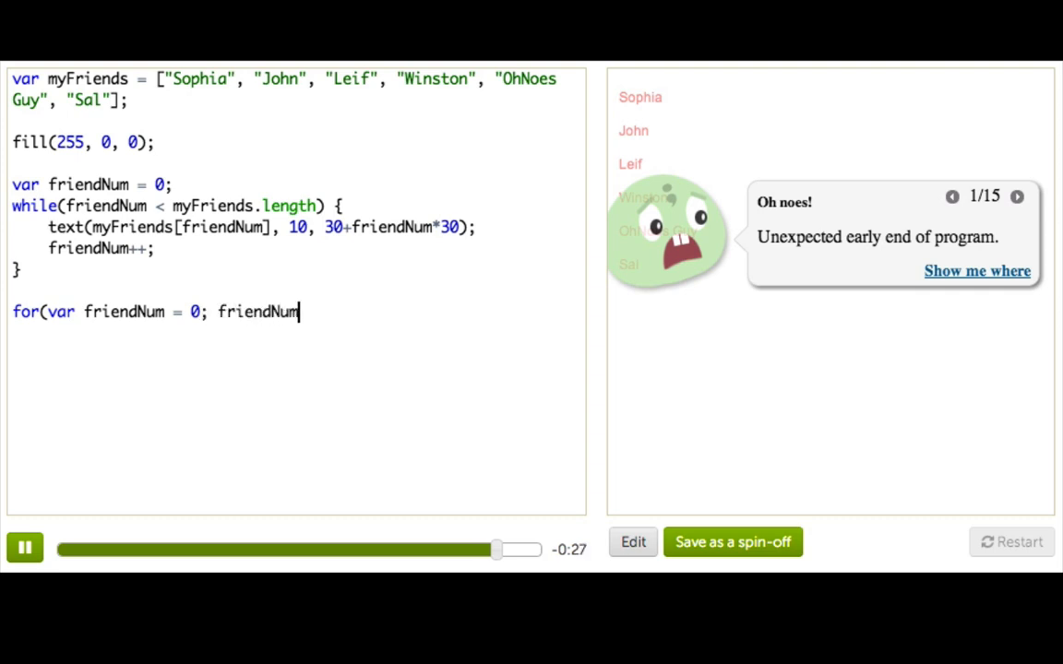
text(< myFri)
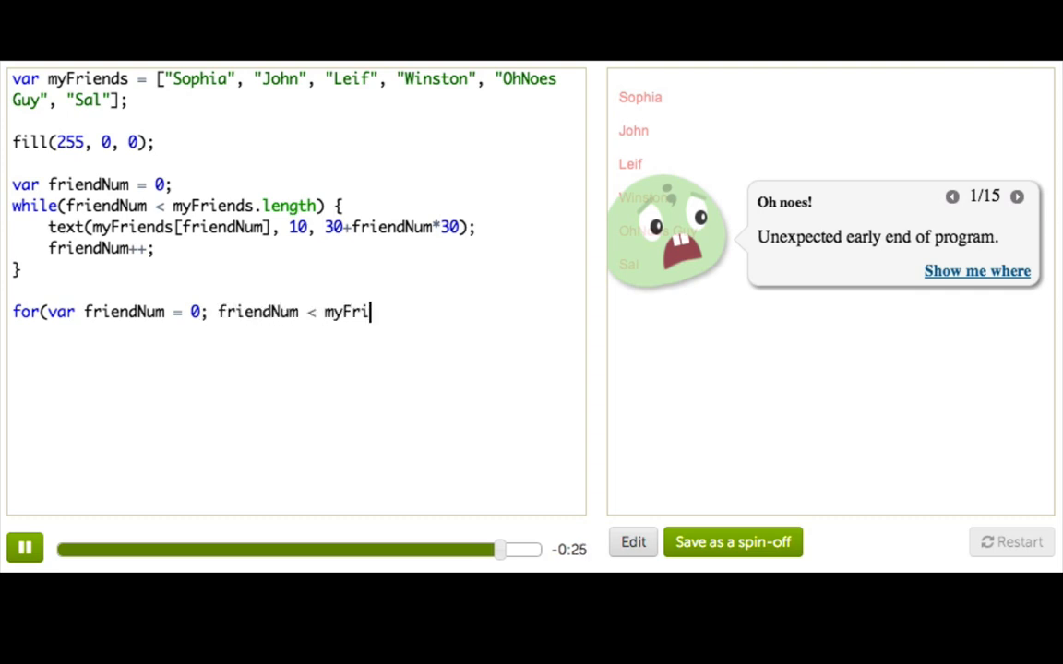
text(ends.length;)
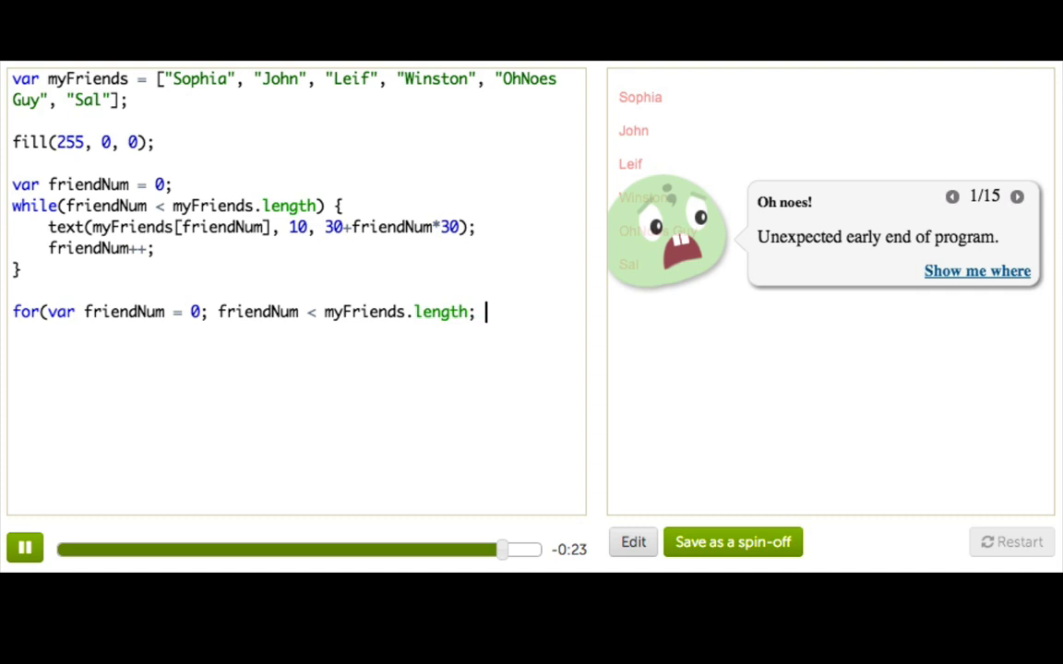
text(friendNum)
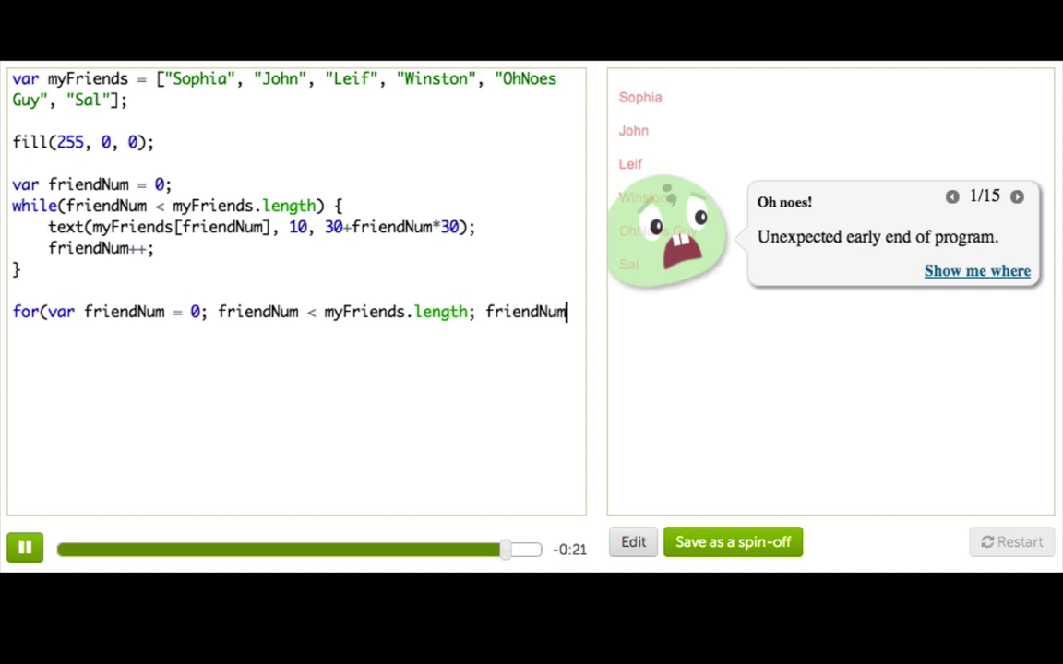
text(++) {)
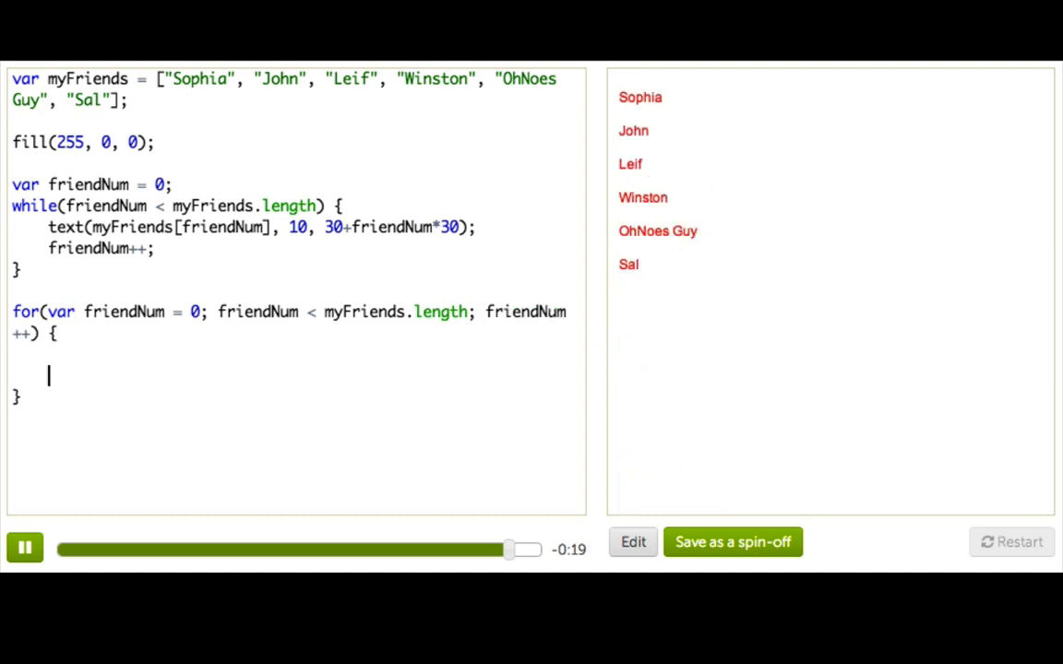